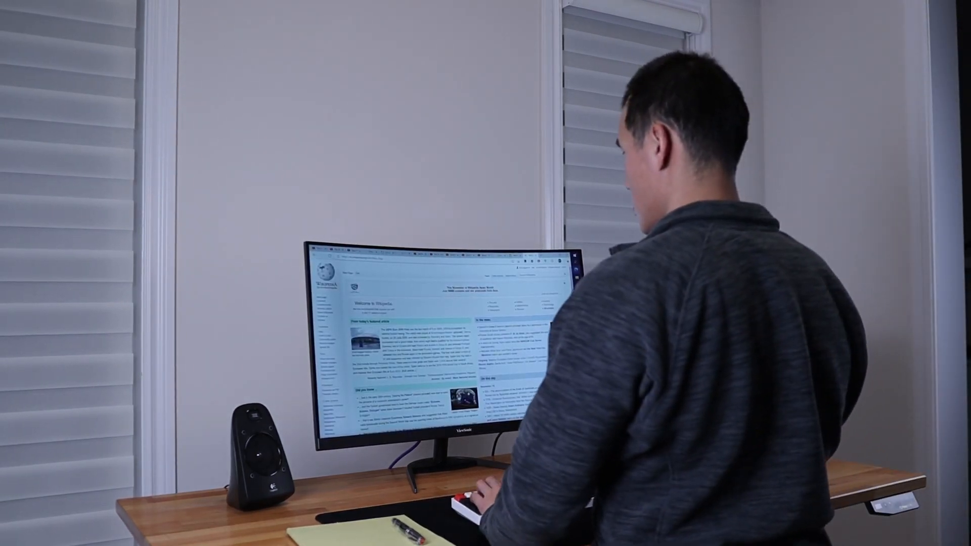
# - Open the Honey-Can-Do C End Table listing and browse its photos beside the armchair
pyautogui.scroll(-3)
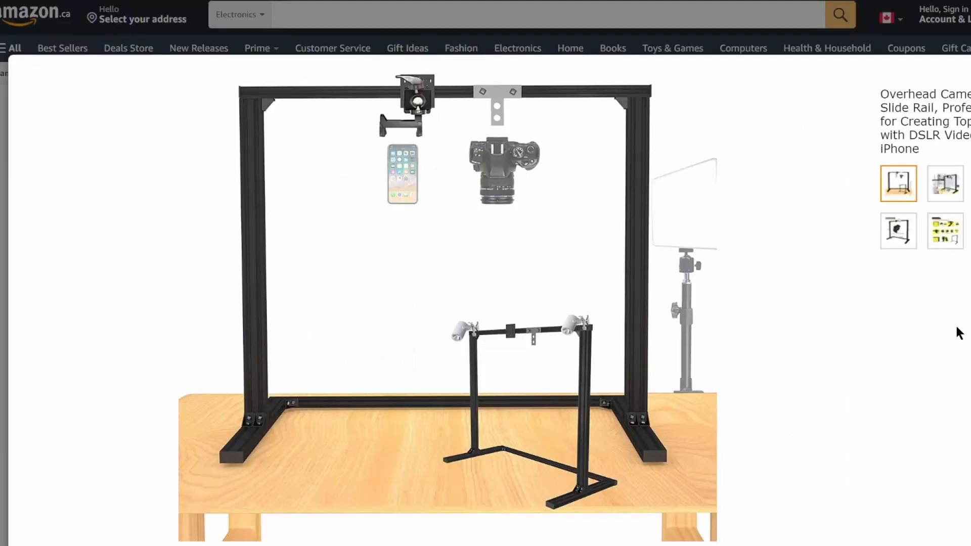
pyautogui.click(944, 184)
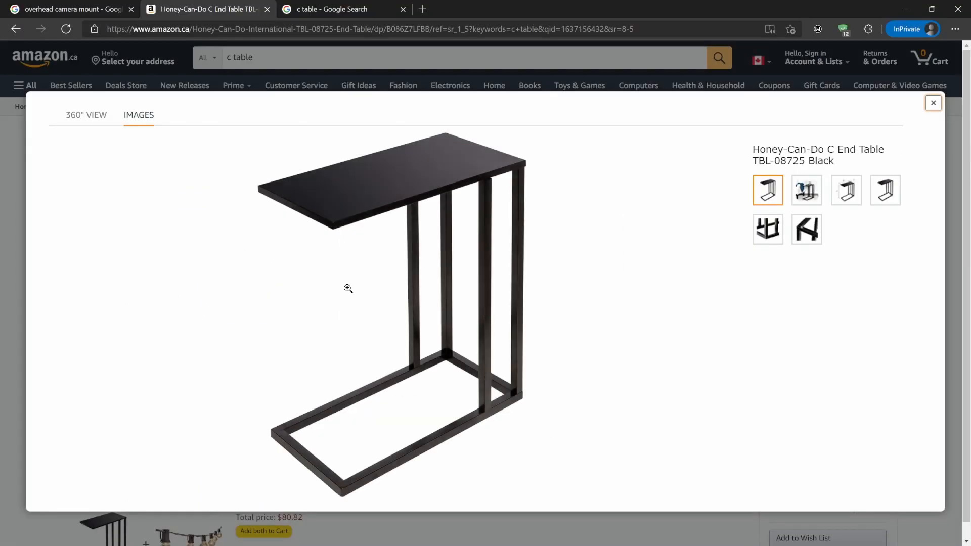
pyautogui.click(846, 190)
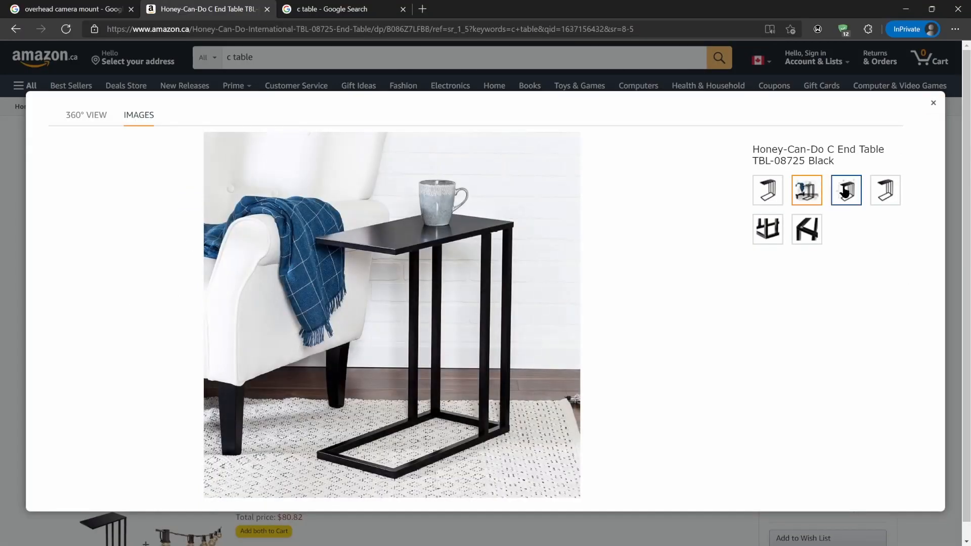
pyautogui.click(884, 190)
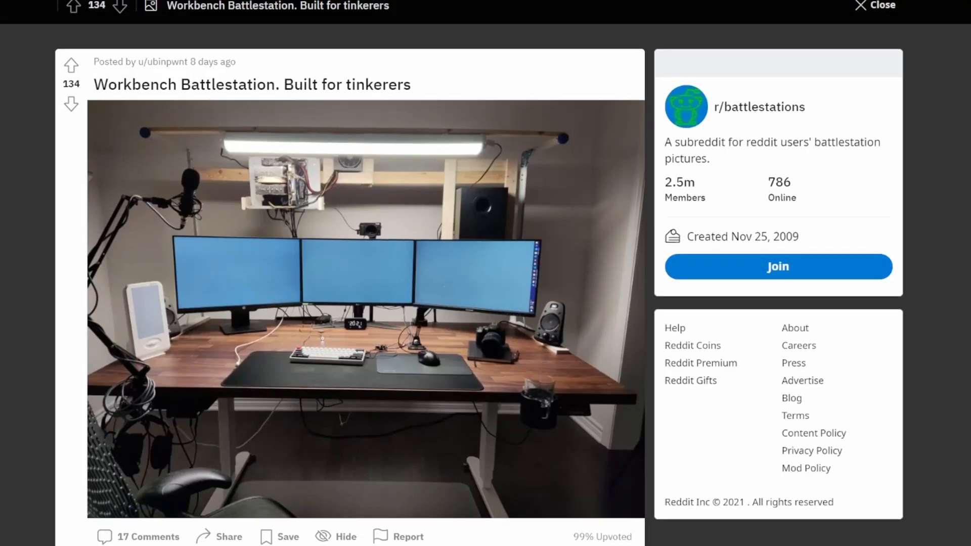
# - Scroll the 'Workbench Battlestation. Built for tinkerers' post past its desk photo to the comments
pyautogui.scroll(-3)
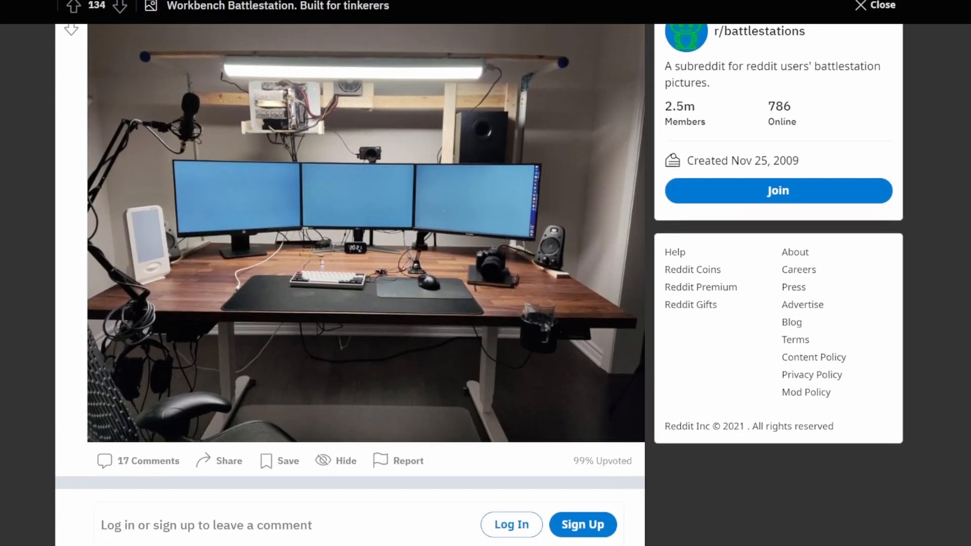